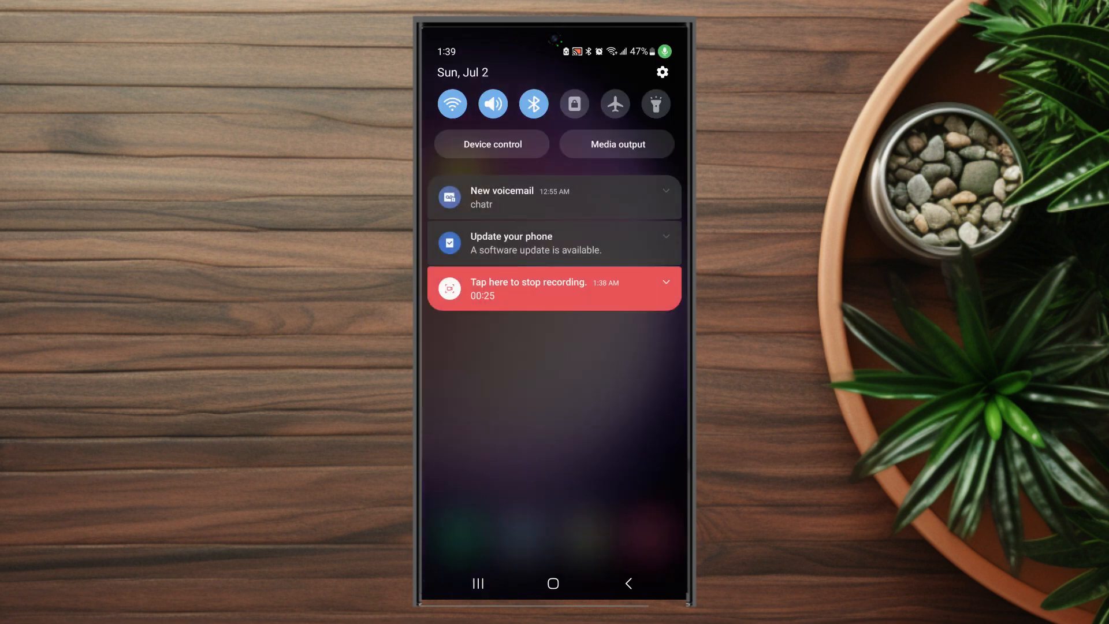
- Open Android Settings from the quick panel and go to the Display page
click(554, 289)
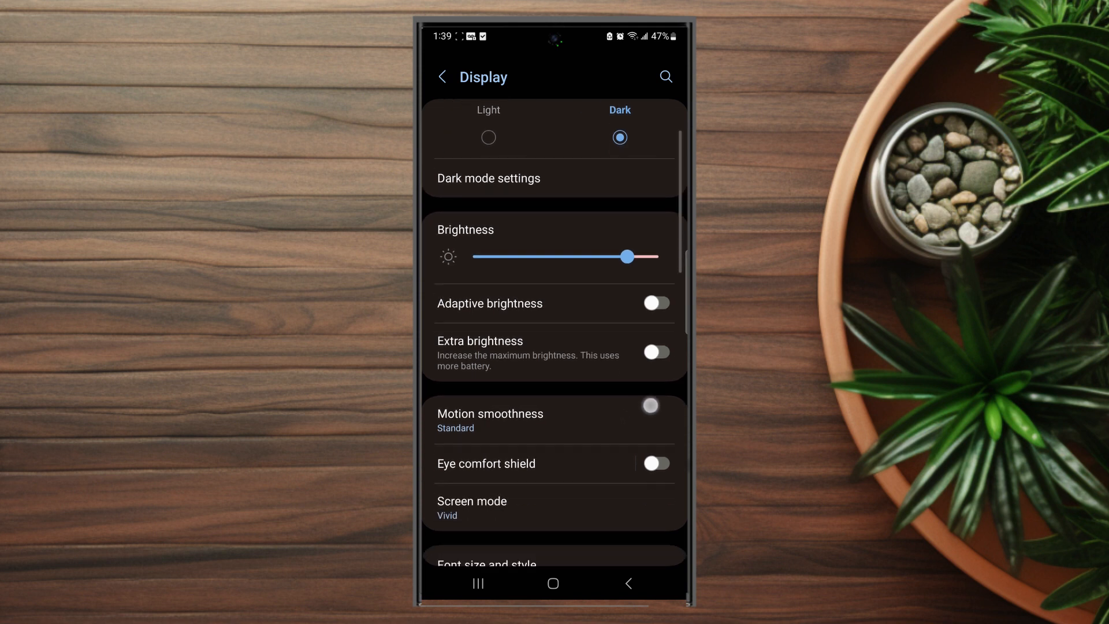
- Switch Eye comfort shield on, then off, and open its schedule and color temperature page
scroll(down, 3)
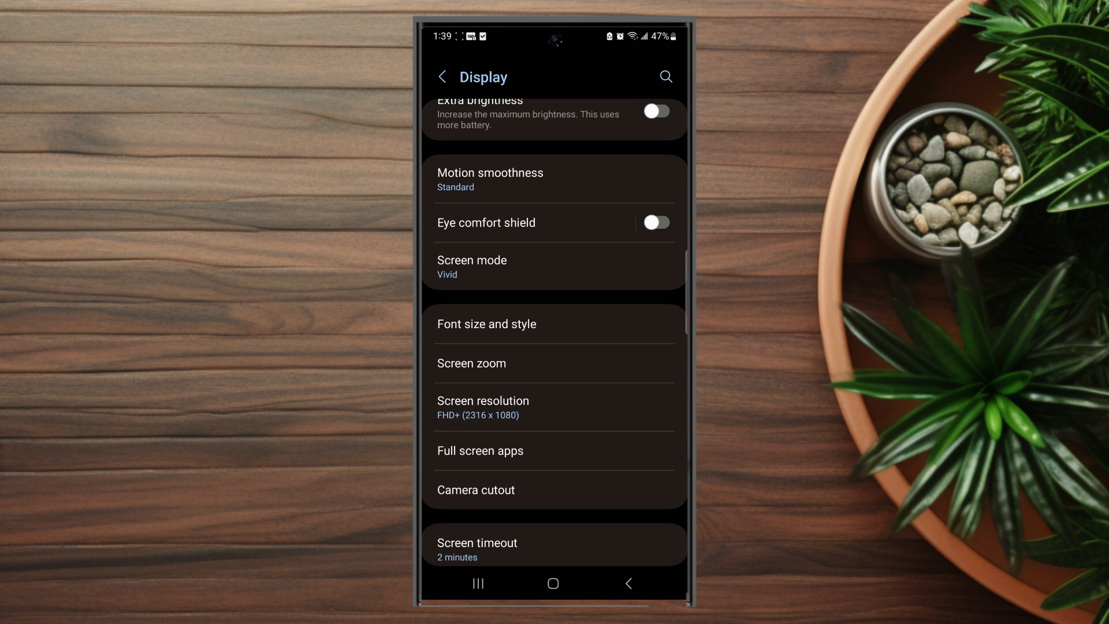
click(486, 222)
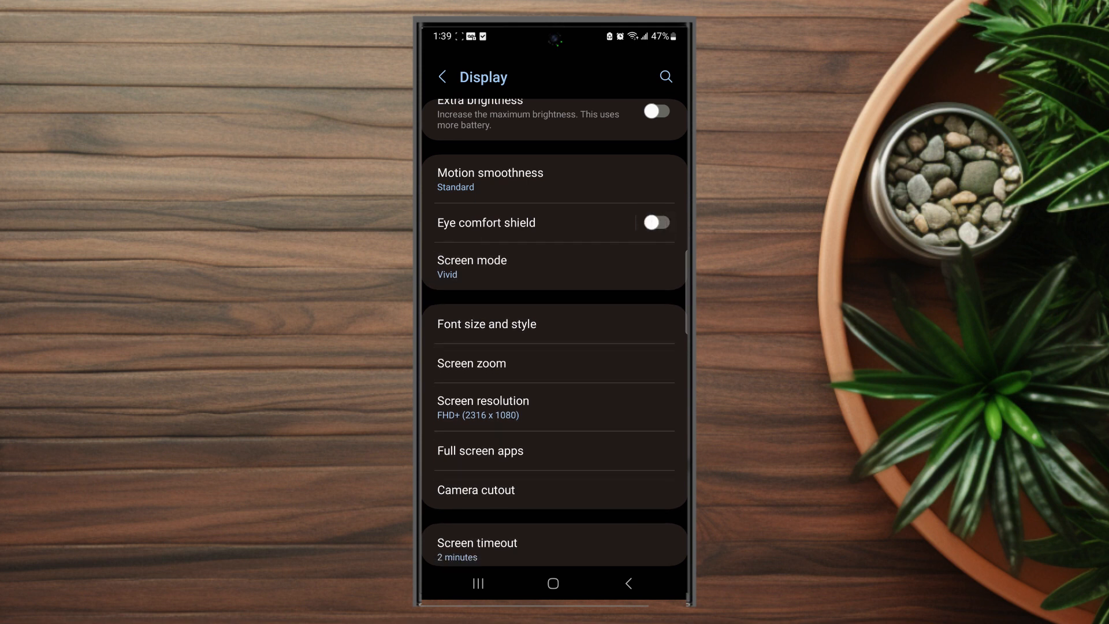
click(653, 221)
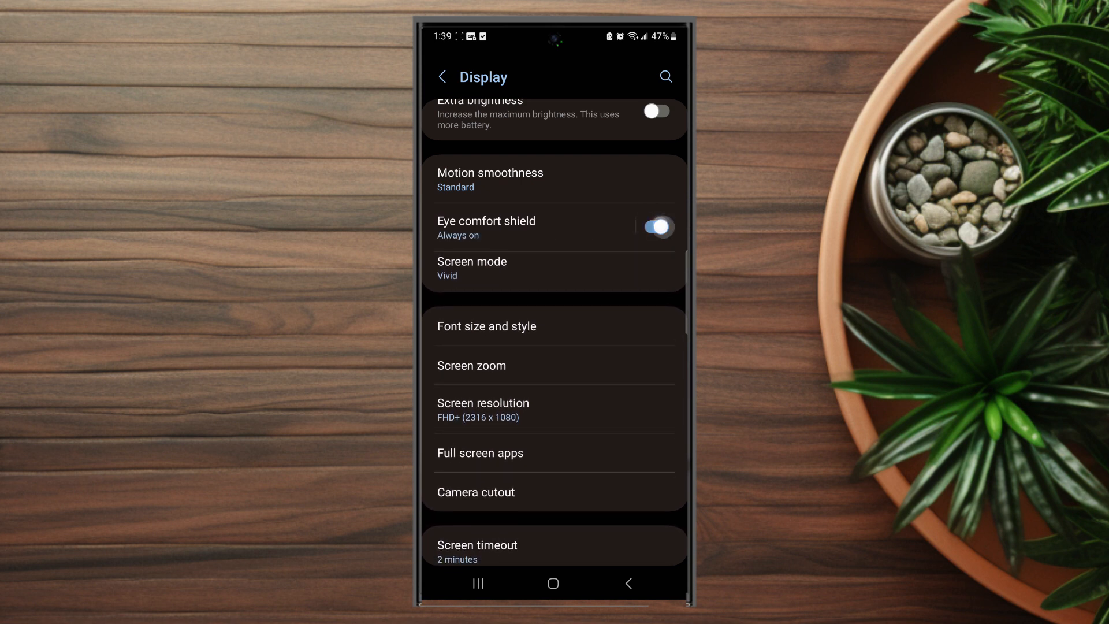
click(655, 227)
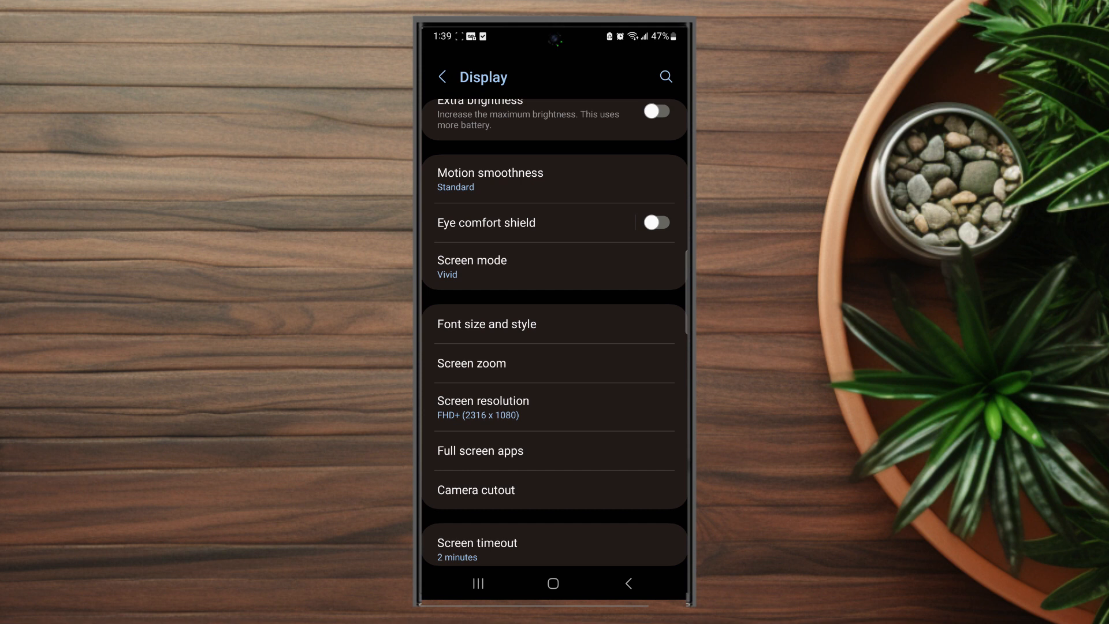
click(485, 223)
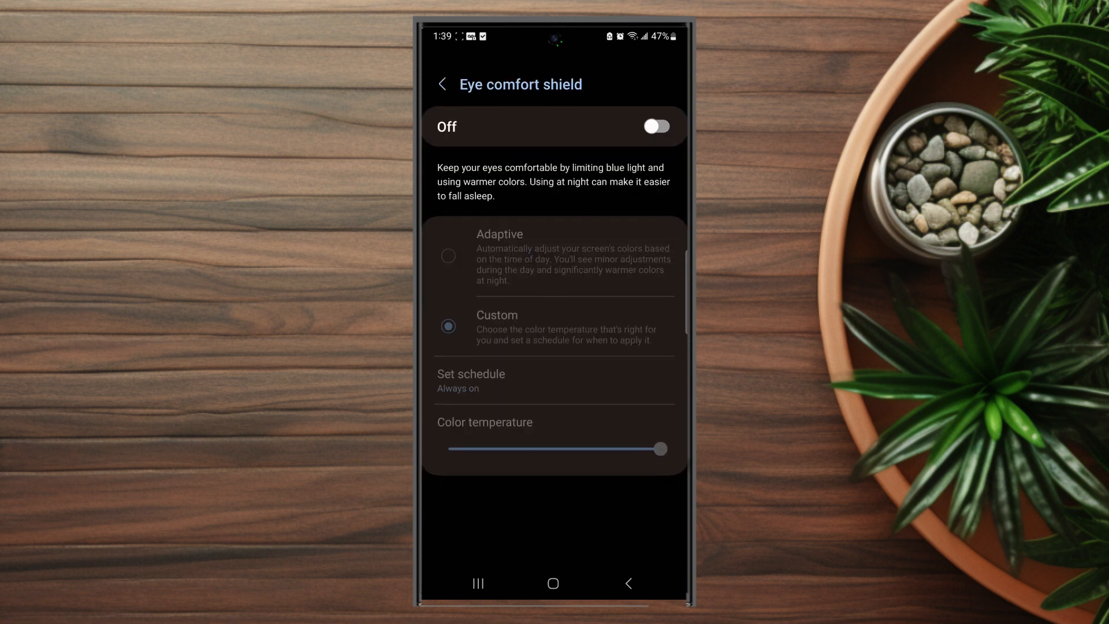